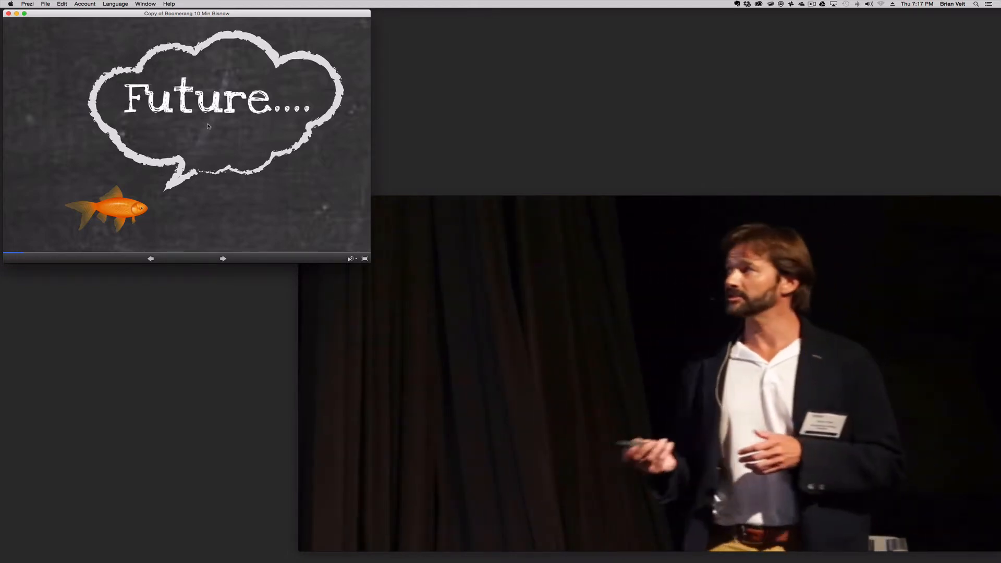
Advance the Prezi from the Future.... slide to the DFW "This is water" slide.
left_click(223, 259)
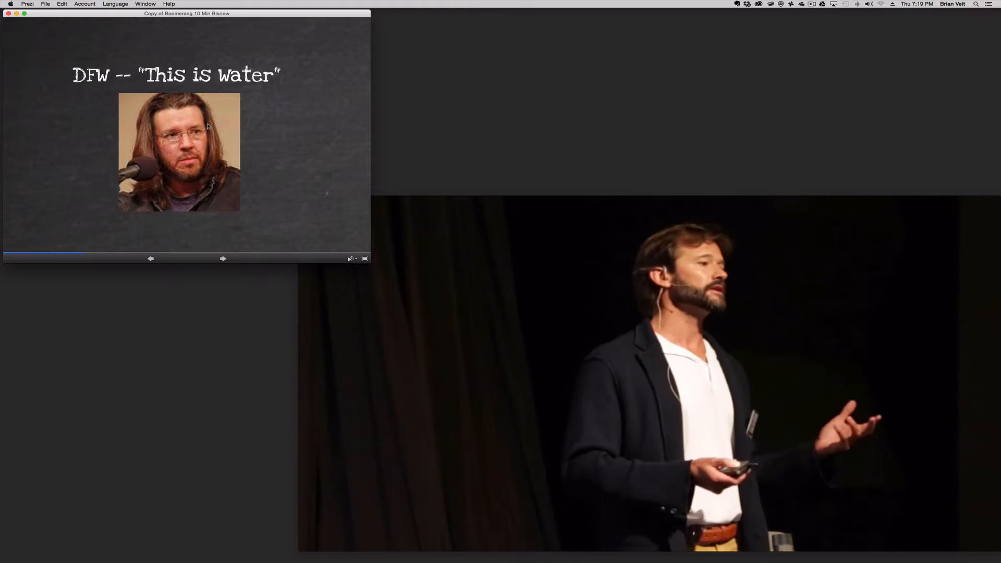
Advance through the Genetics, Nanotech, Robotics slide to the genome and DNA diagram.
left_click(223, 258)
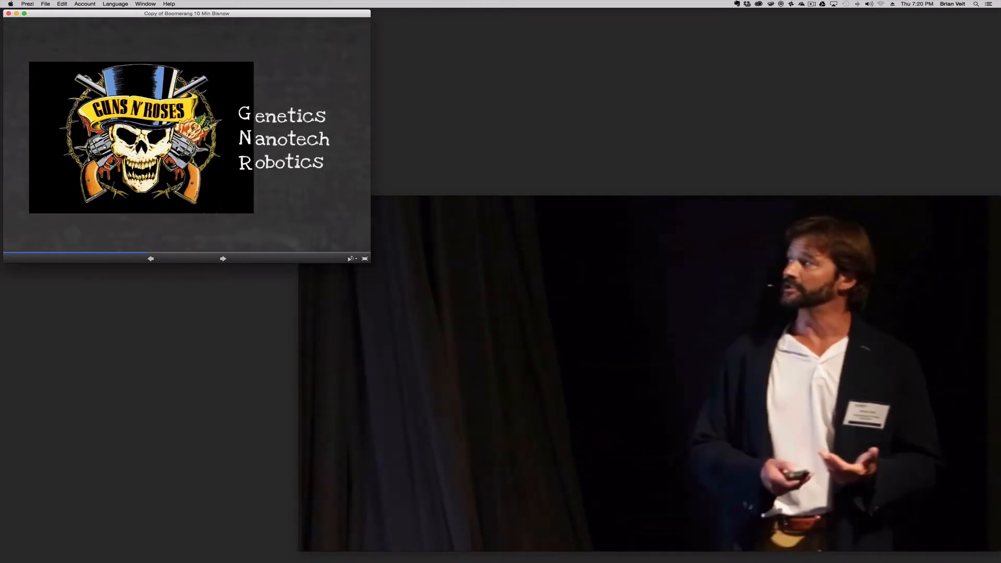
left_click(223, 259)
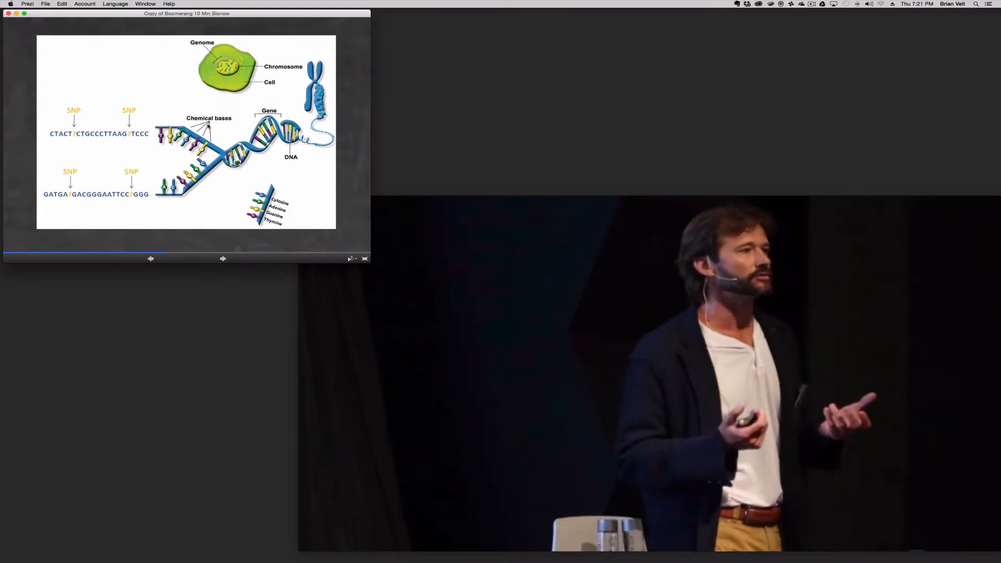
Advance past the genome, chromosome, DNA and SNPs diagram to the tower renderings slide.
left_click(223, 258)
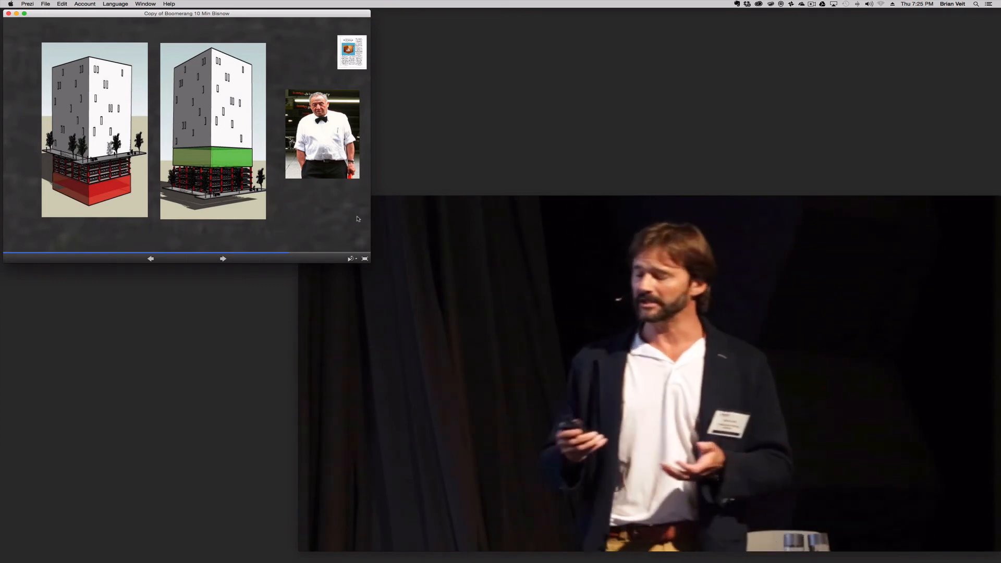
Advance past the tower renderings slide to the RoboticValet Garage at Brickellhouse slide.
left_click(223, 258)
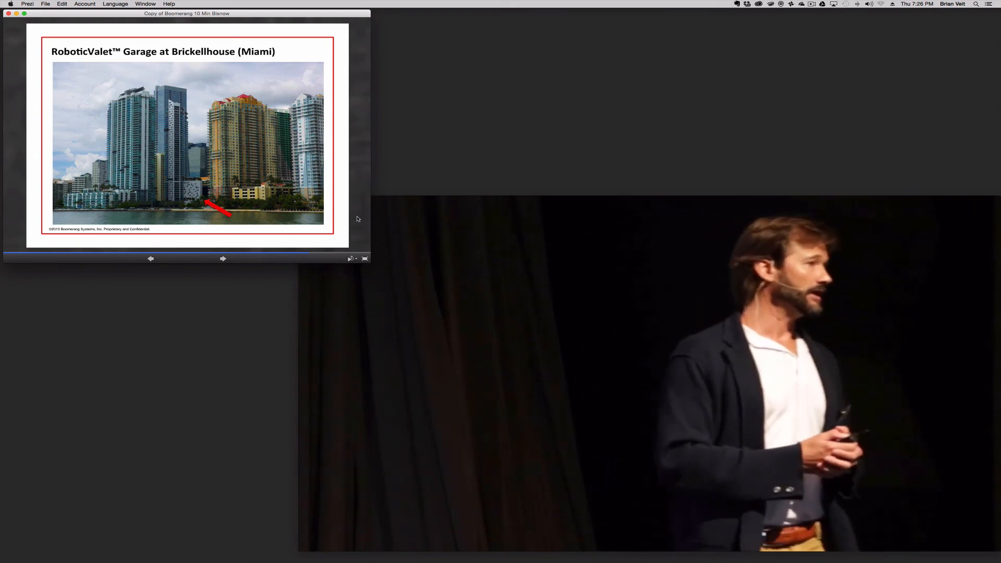
Advance past the Brickellhouse garage slide to the child violinist photo.
left_click(223, 258)
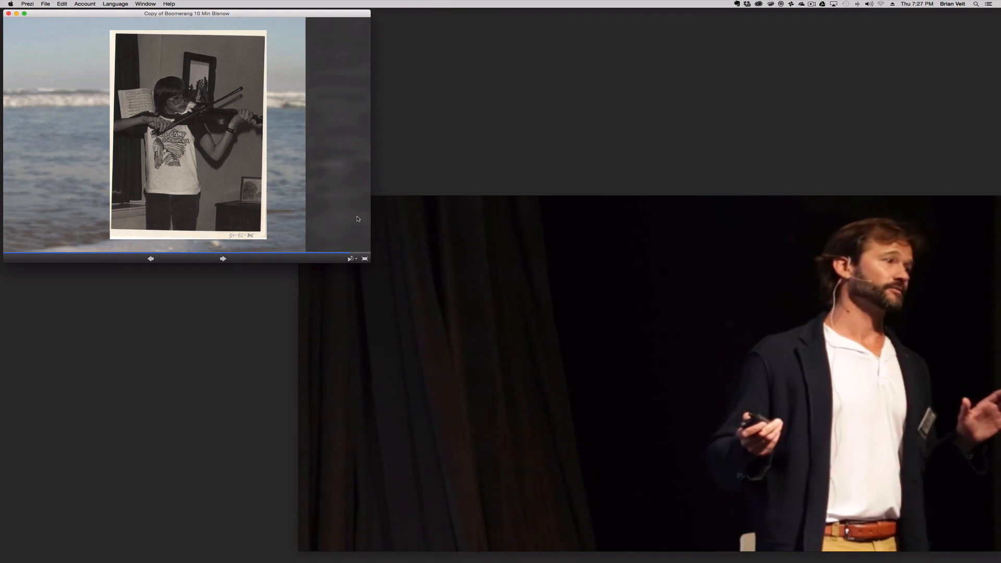
Advance past the violin photo to the final Future.... Is Now goldfish slide.
left_click(223, 258)
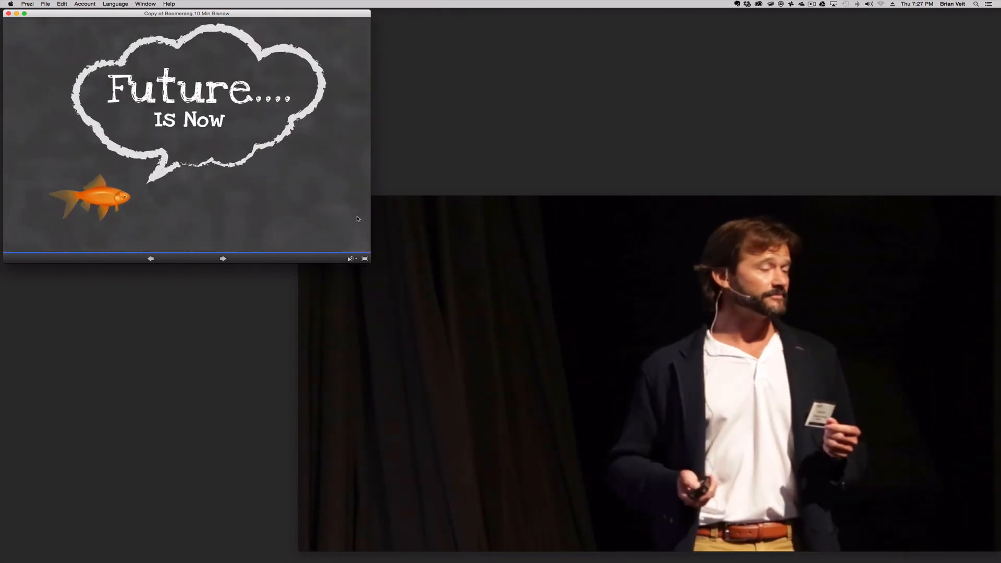